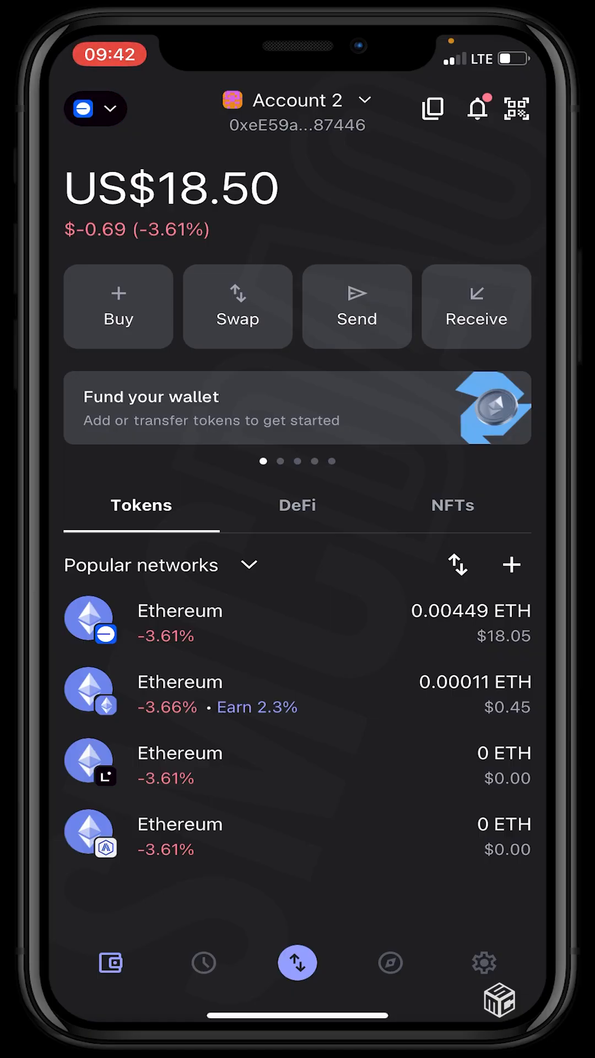
Step: Search 'portf' in the in-app browser to reach MetaMask Portfolio
left_click(388, 962)
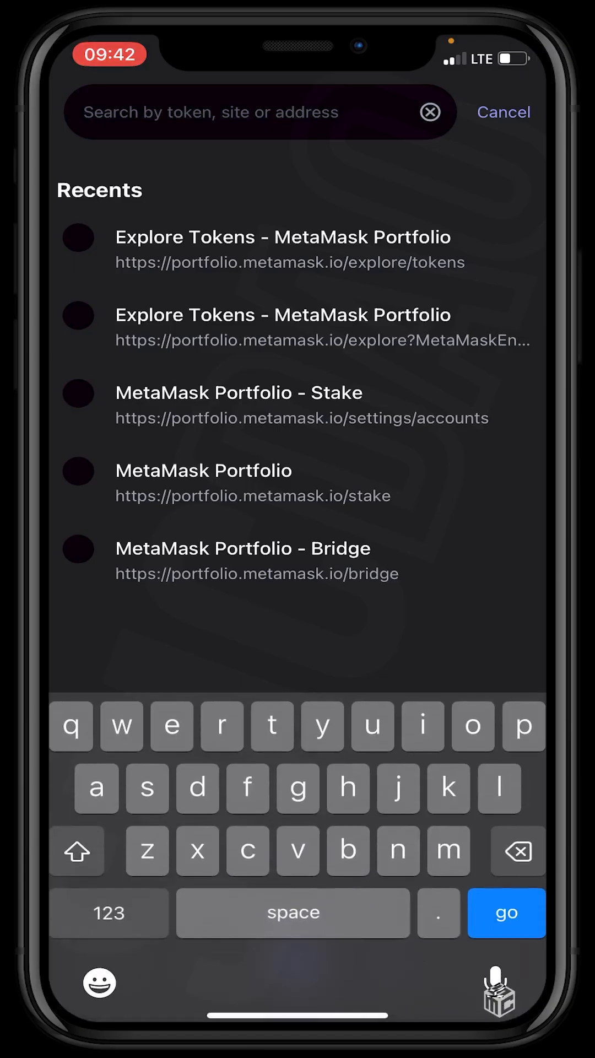
type("portfolio.metamask.io")
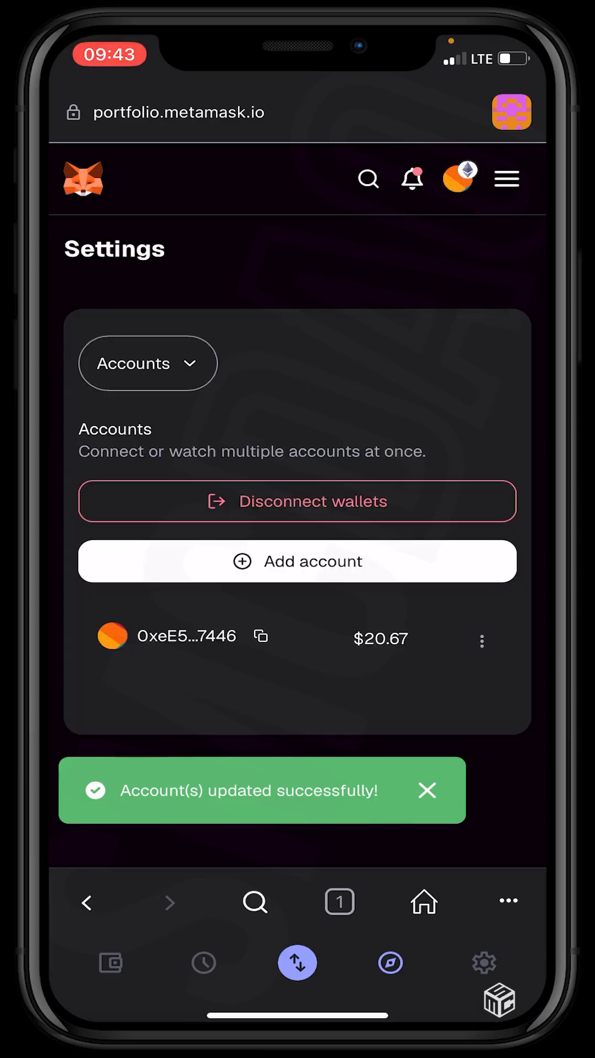
Step: Show the Portfolio dashboard ($18.07, ETH and SKYA) after browsing the page menu
left_click(427, 791)
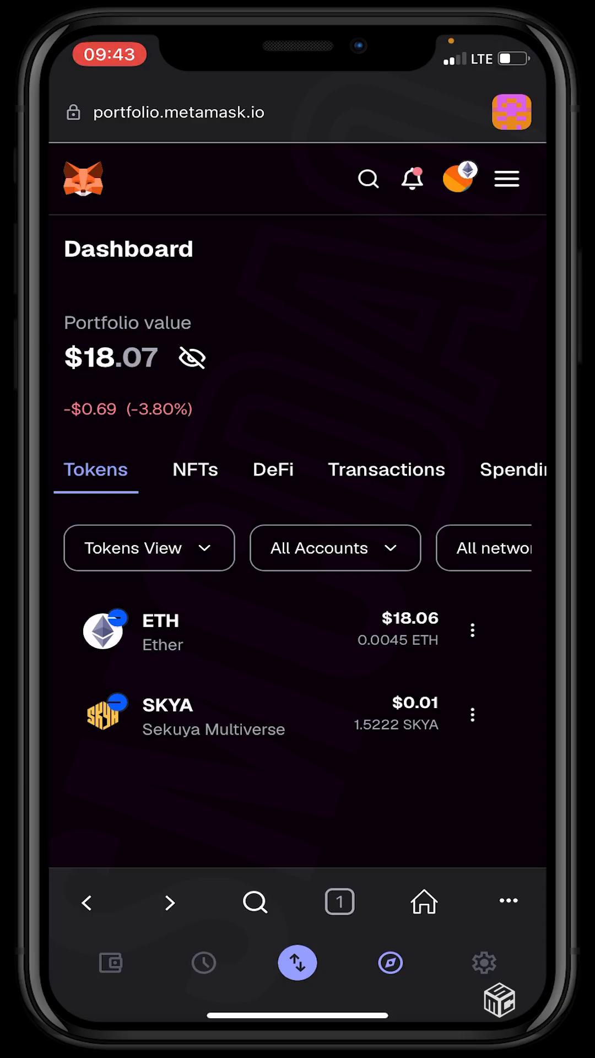
left_click(506, 179)
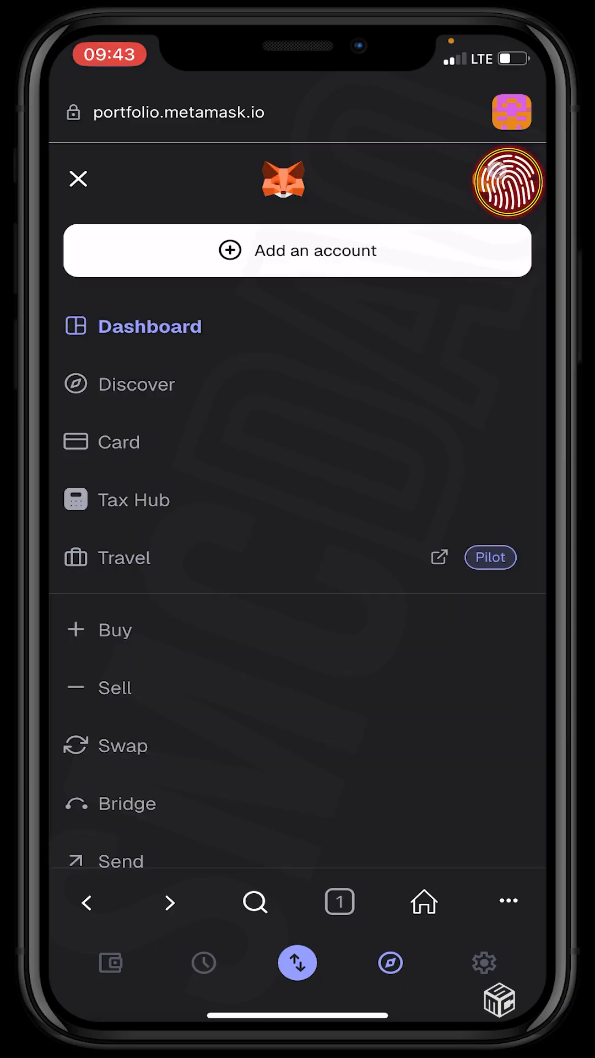
left_click(509, 180)
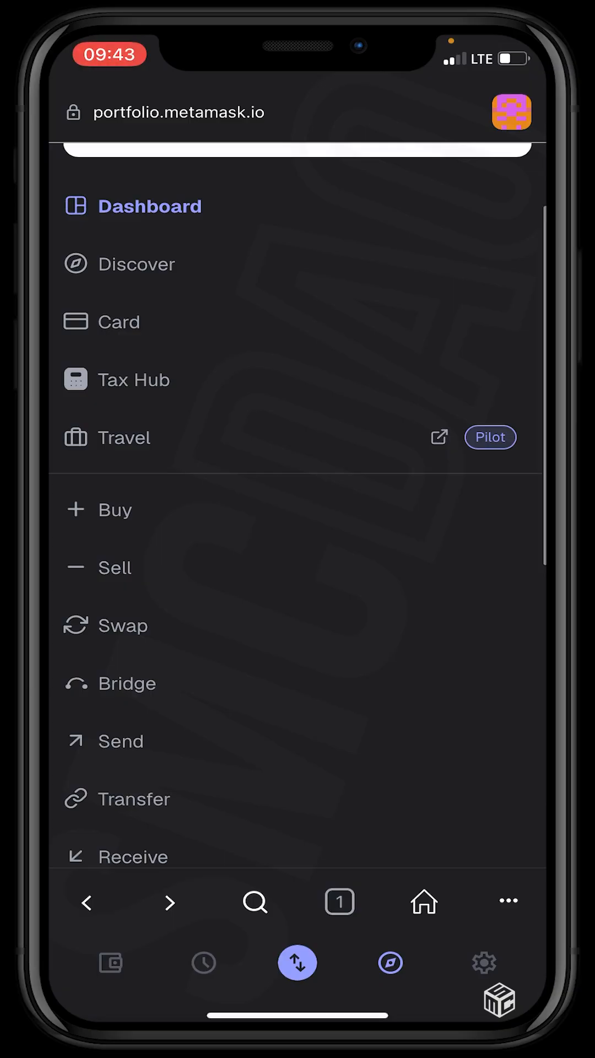
scroll("down", 3)
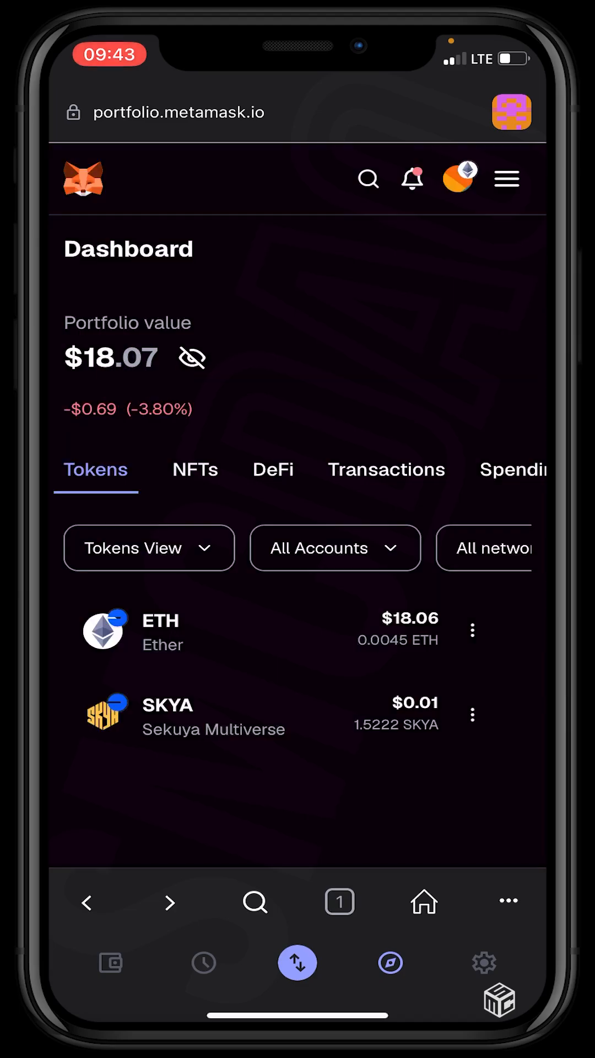
Step: Visit the Buy page, then browse the Swap page's list of tokens to swap from
left_click(297, 964)
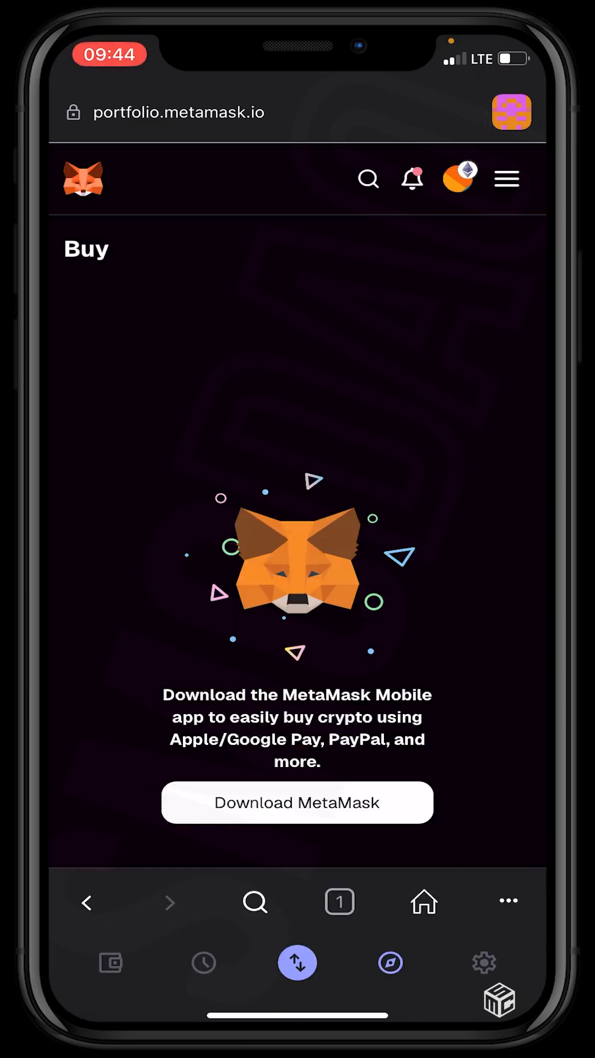
left_click(297, 962)
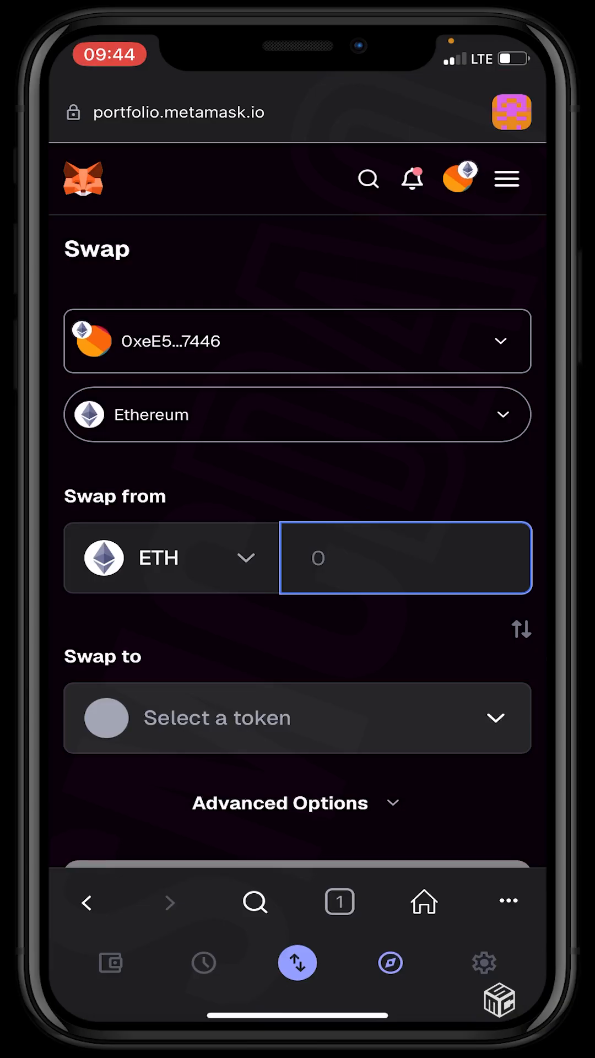
left_click(298, 415)
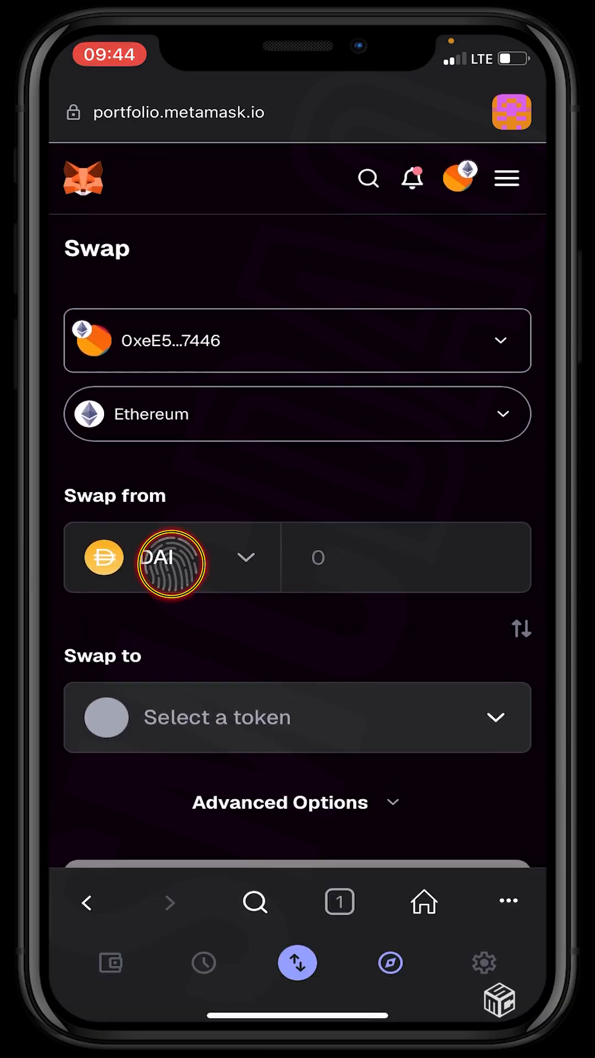
left_click(172, 557)
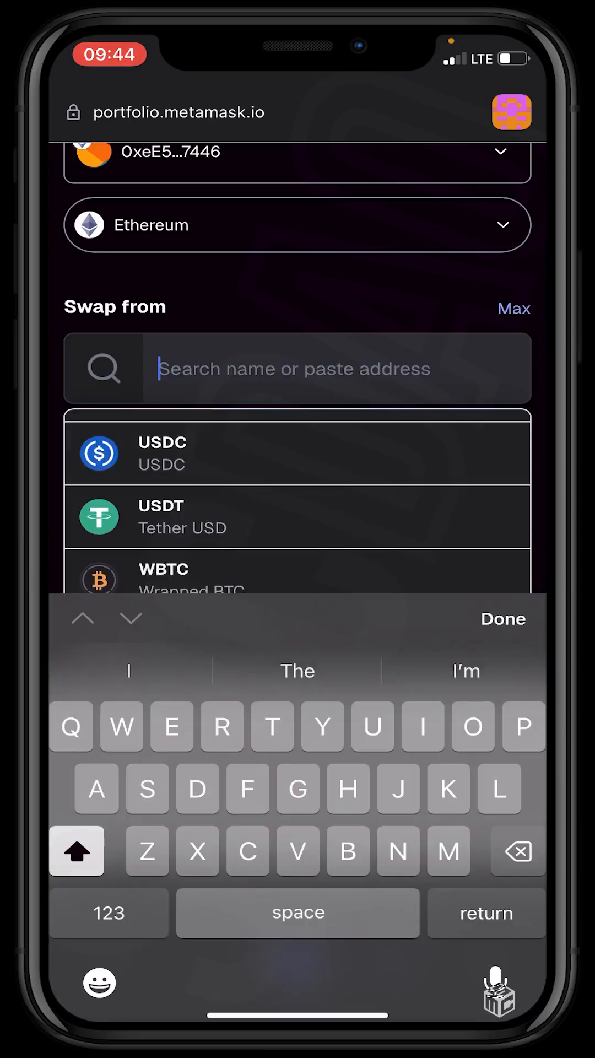
scroll("down", 3)
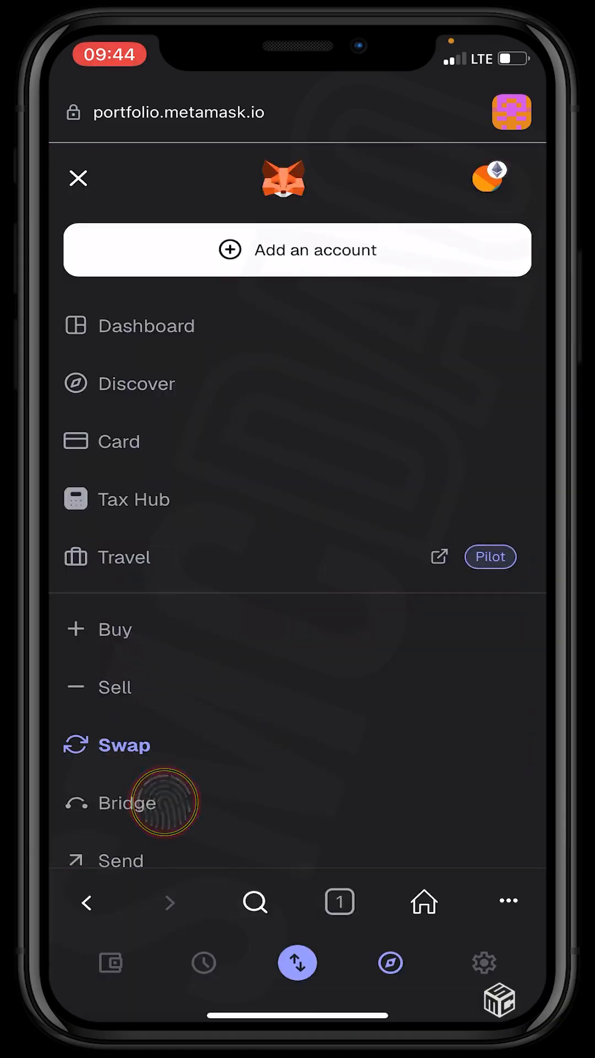
Step: Browse the Bridge page's network list, dismiss it, and reopen the page menu
left_click(127, 803)
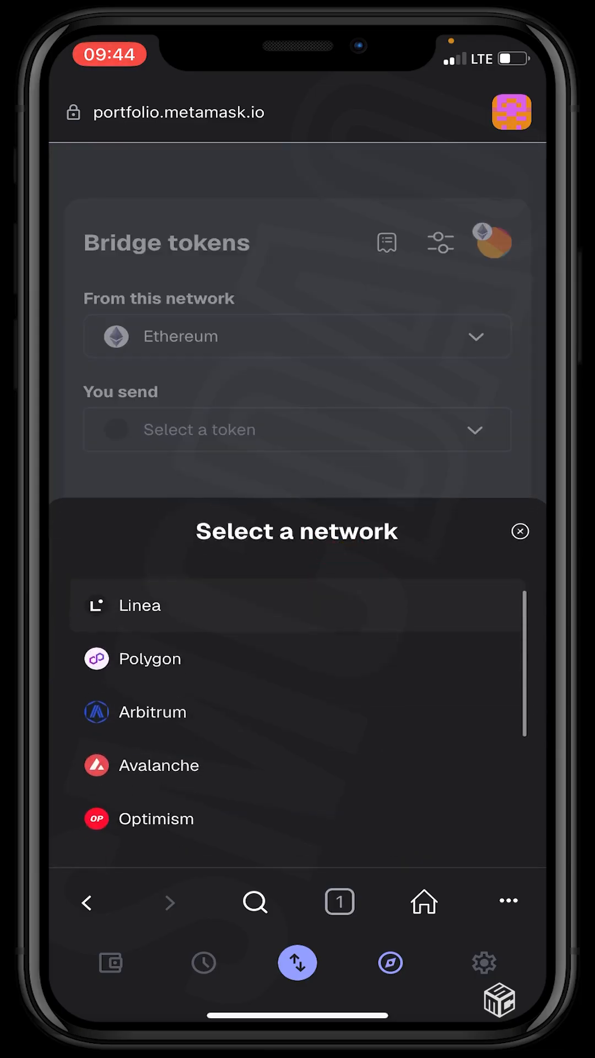
scroll("down", 3)
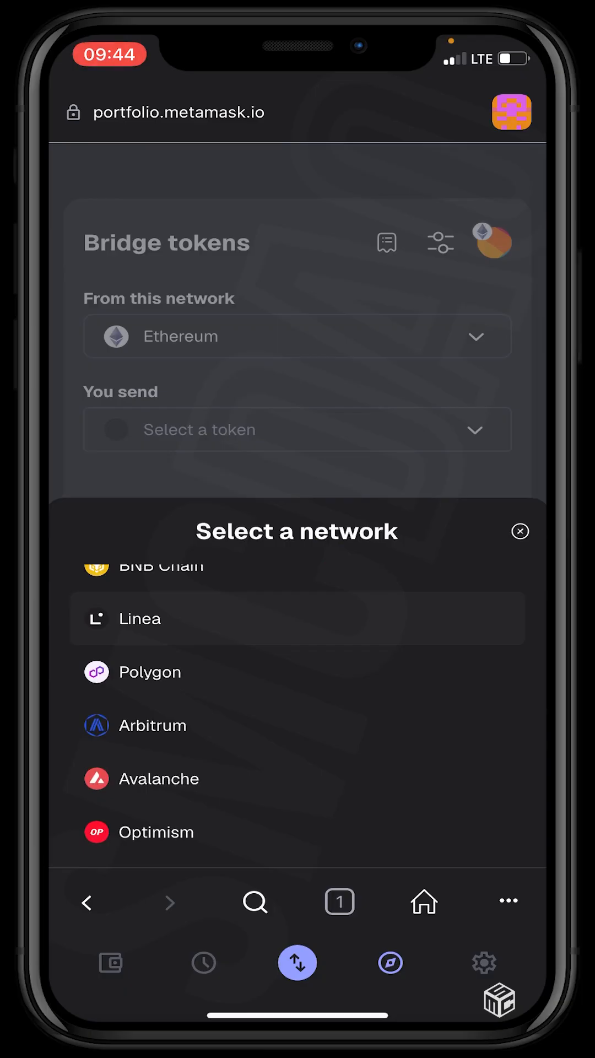
left_click(520, 531)
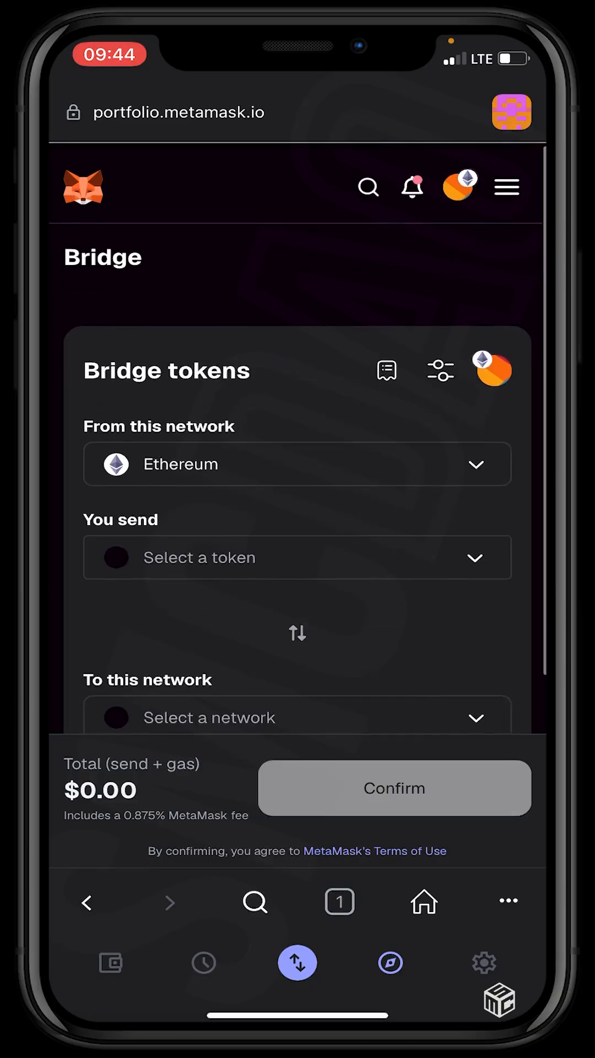
left_click(507, 187)
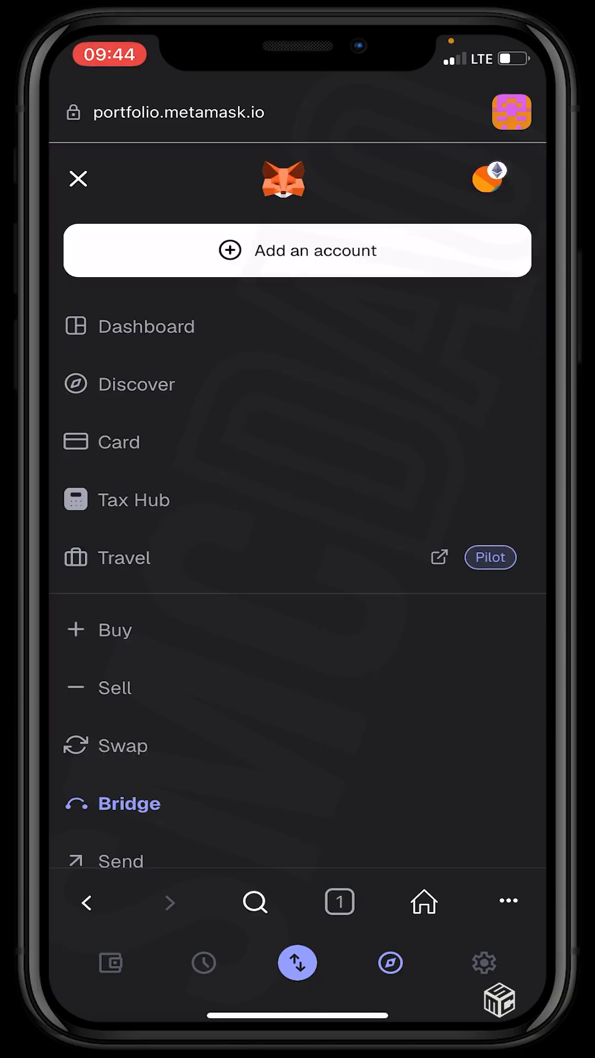
Step: Open the ETH Stake page from the menu, then reopen the page list
scroll("down", 3)
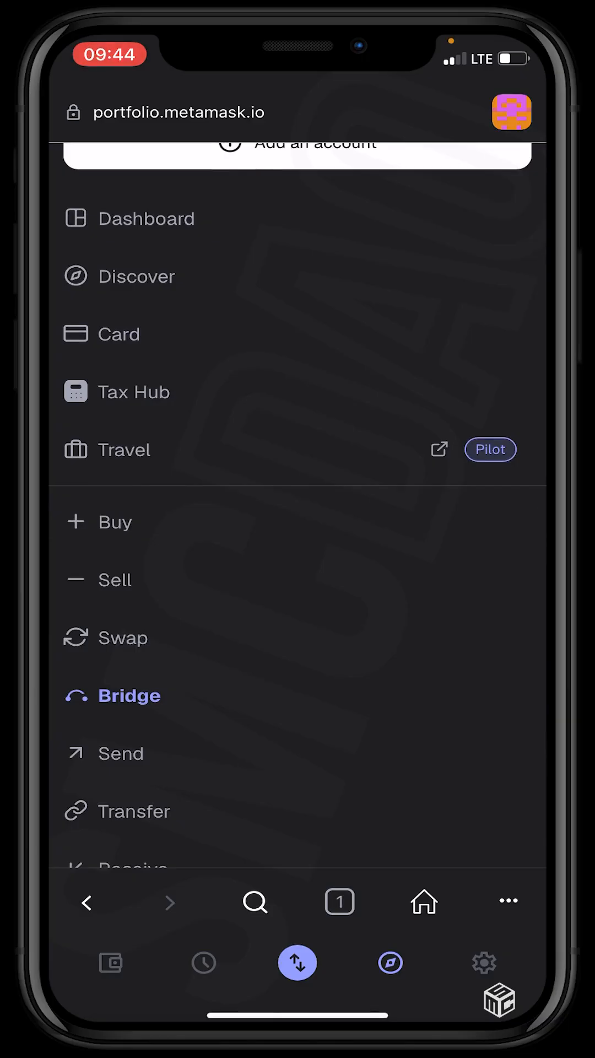
scroll("down", 3)
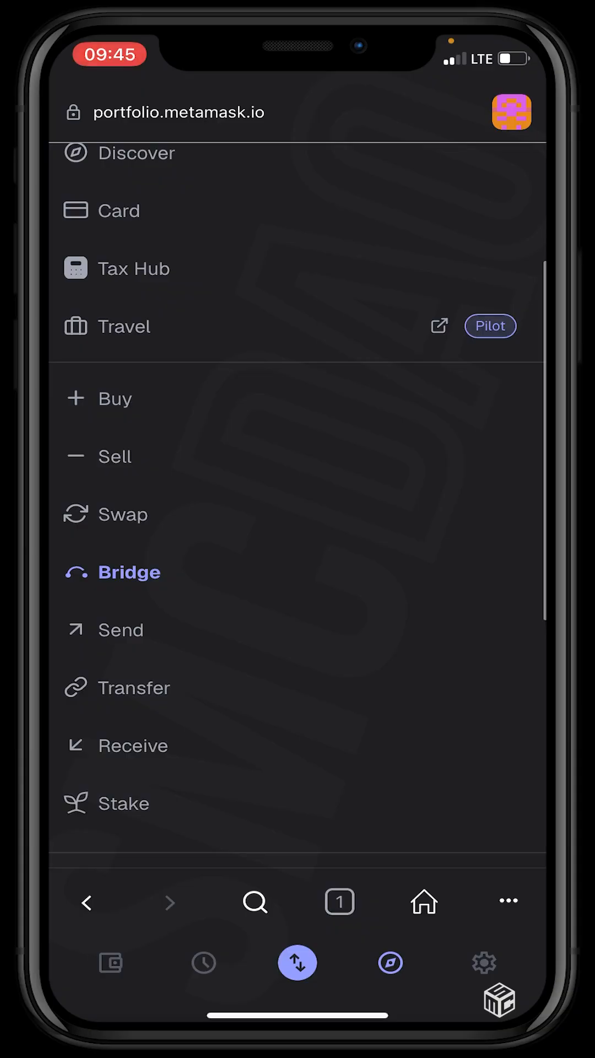
left_click(129, 572)
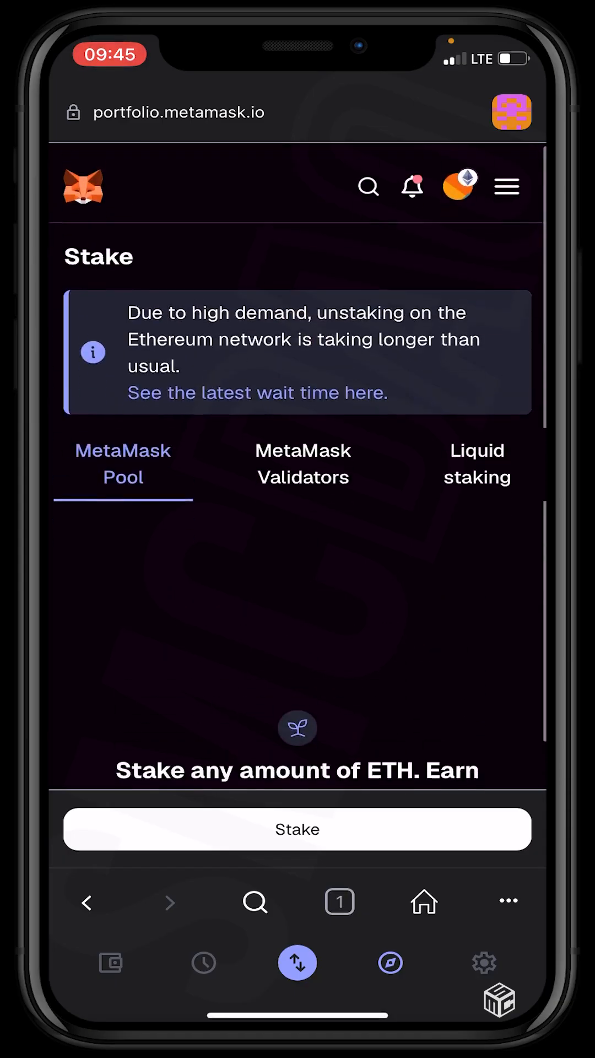
left_click(506, 186)
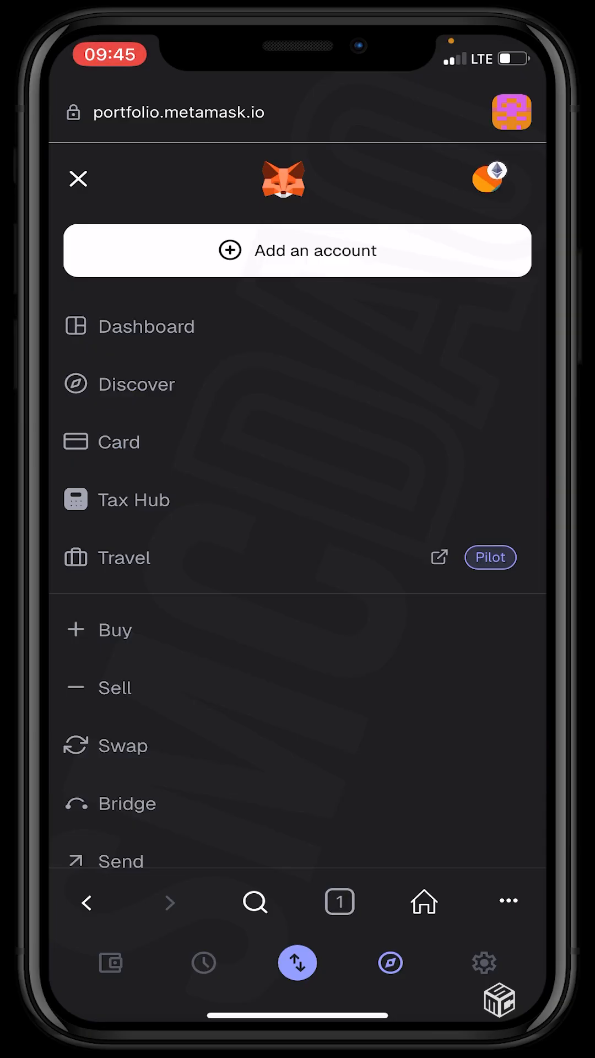
scroll("down", 3)
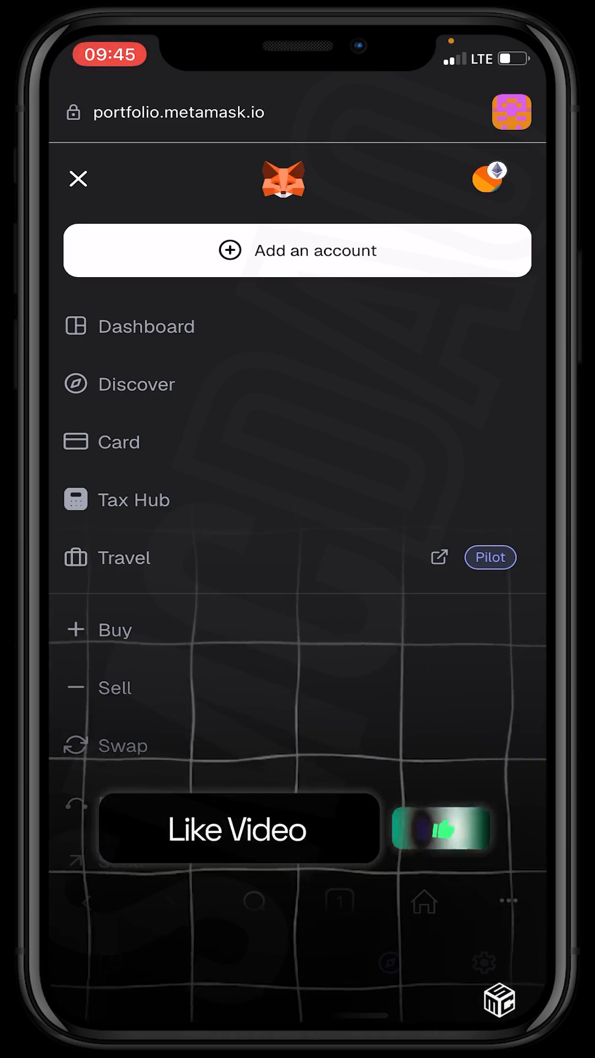
scroll("down", 3)
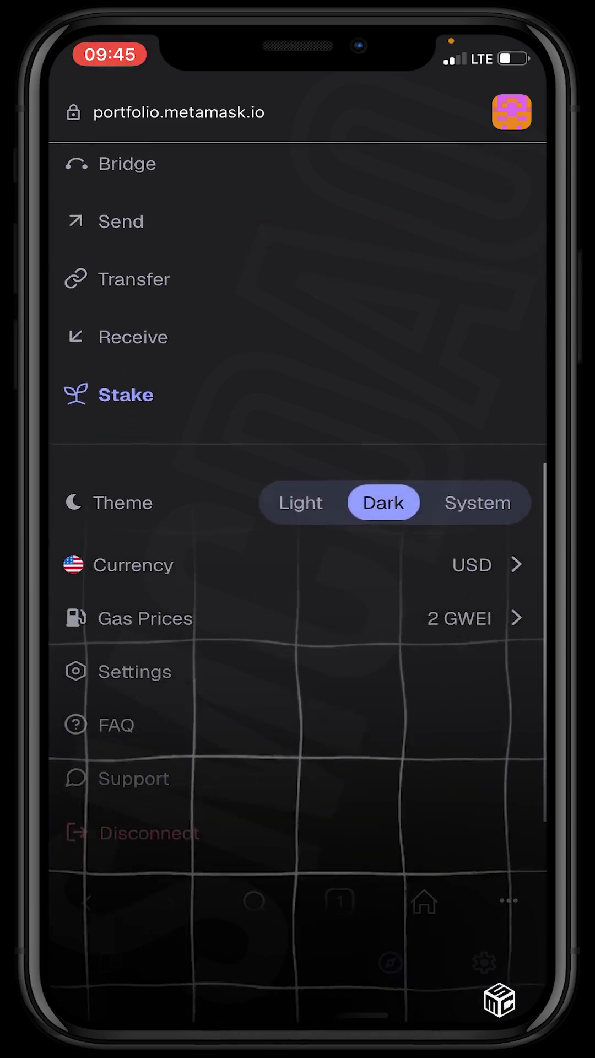